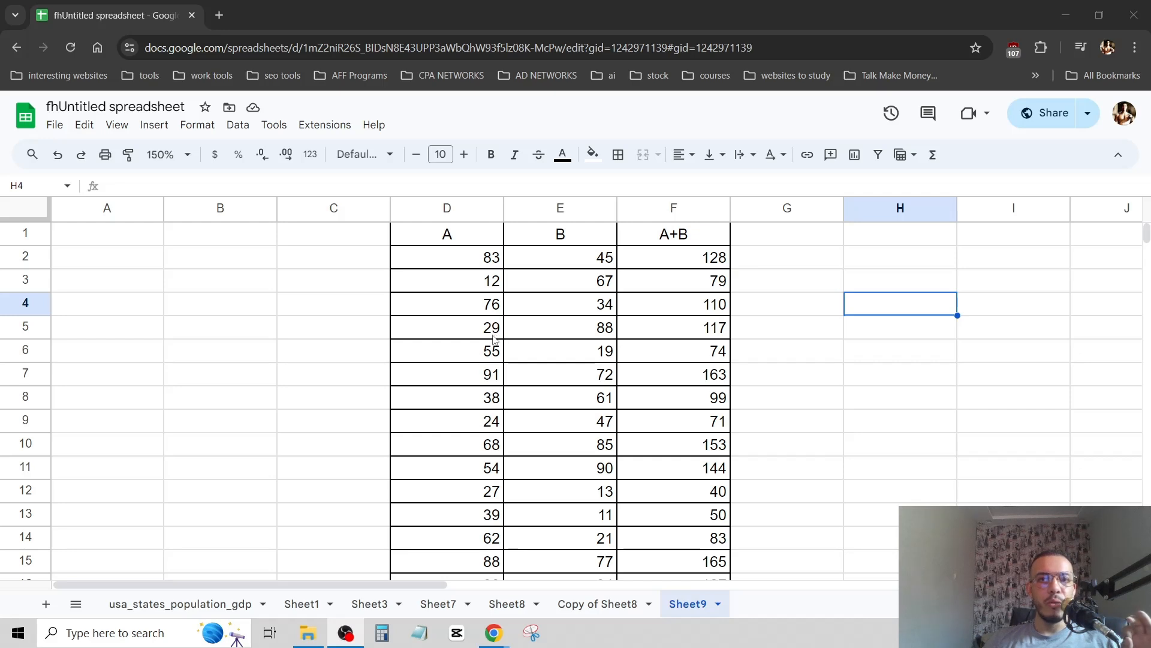
mouse_move(838, 308)
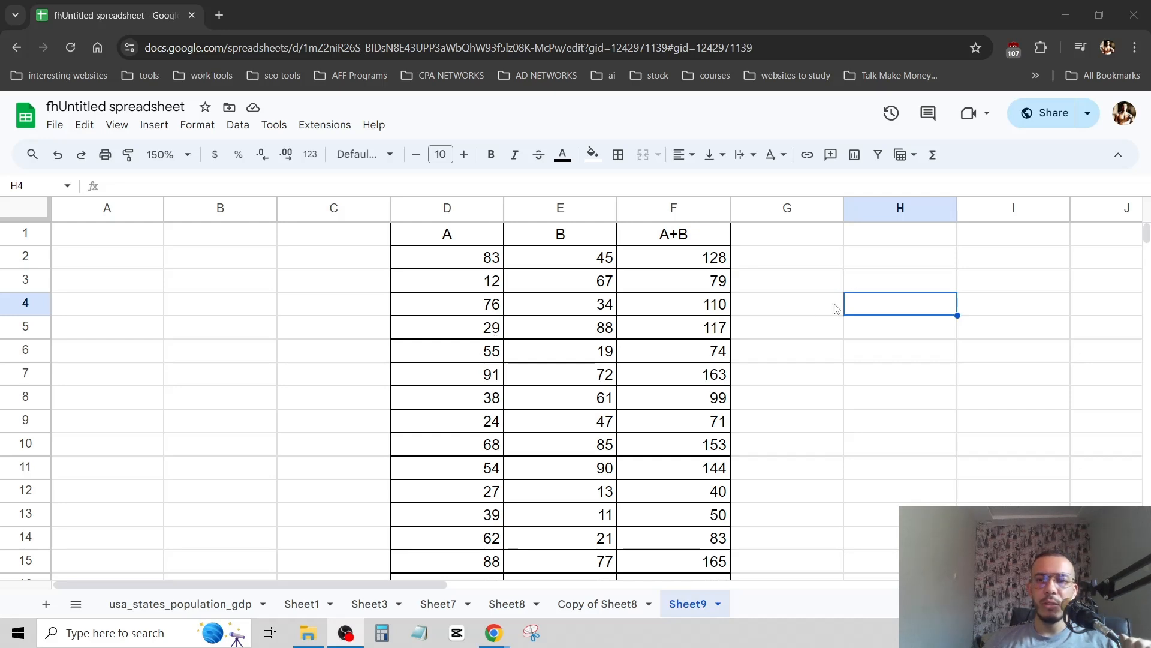
- Select header cells D1:F1 (A, B, A+B) and create a filter from the Data menu
left_click(785, 256)
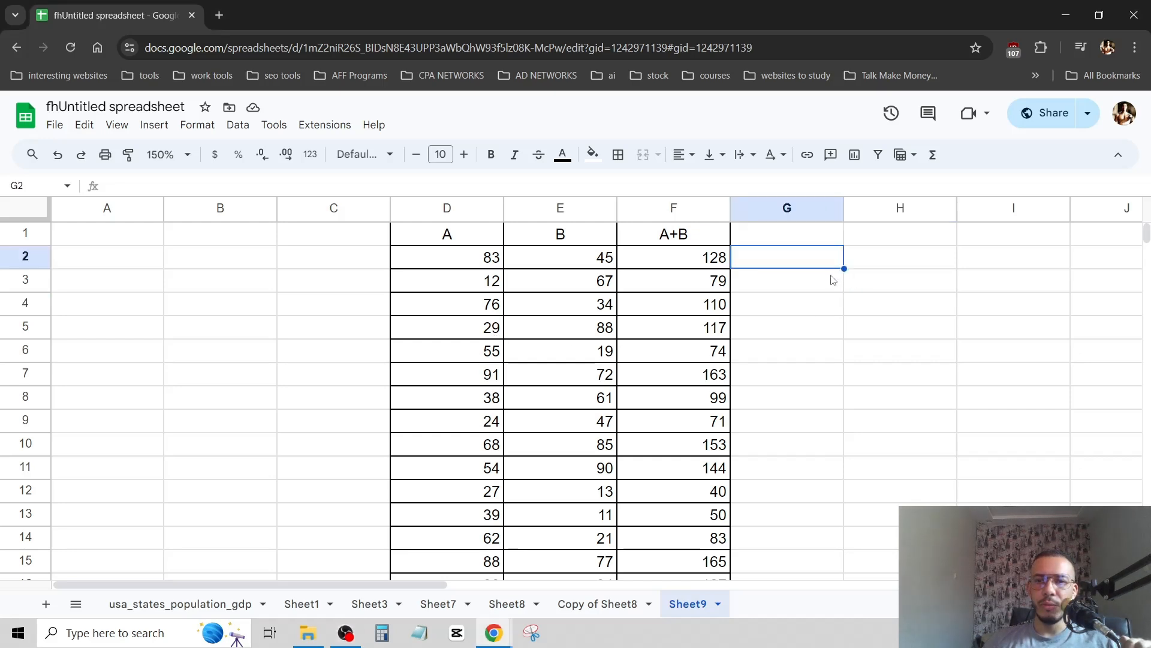
left_click(899, 303)
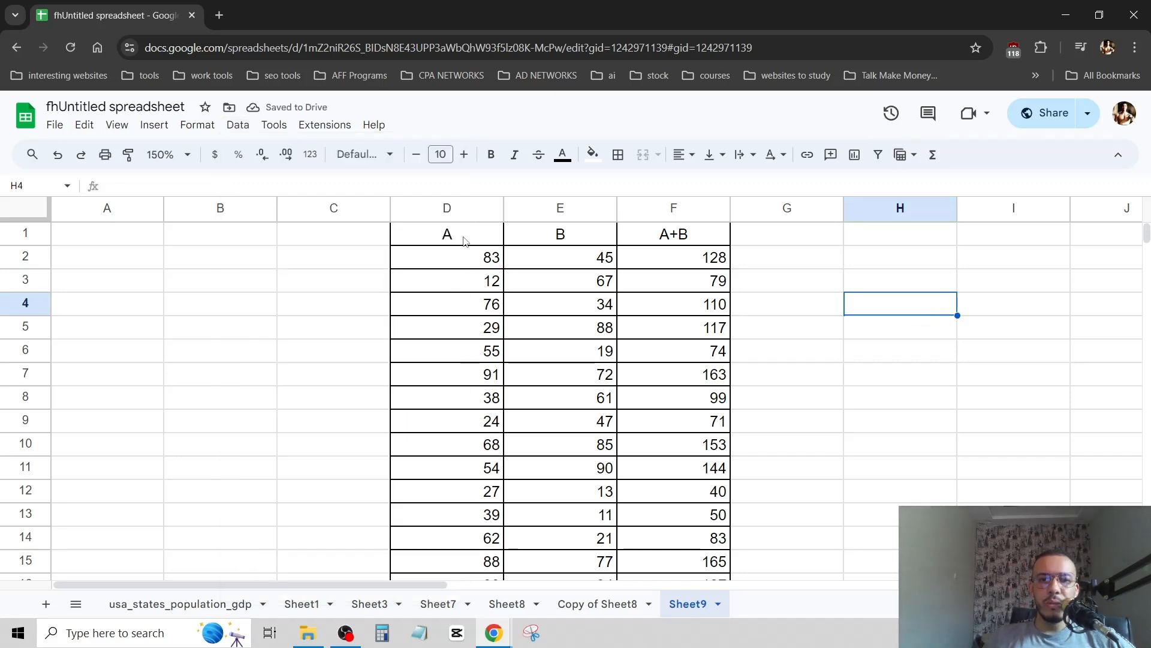
left_click_drag(446, 233, 673, 233)
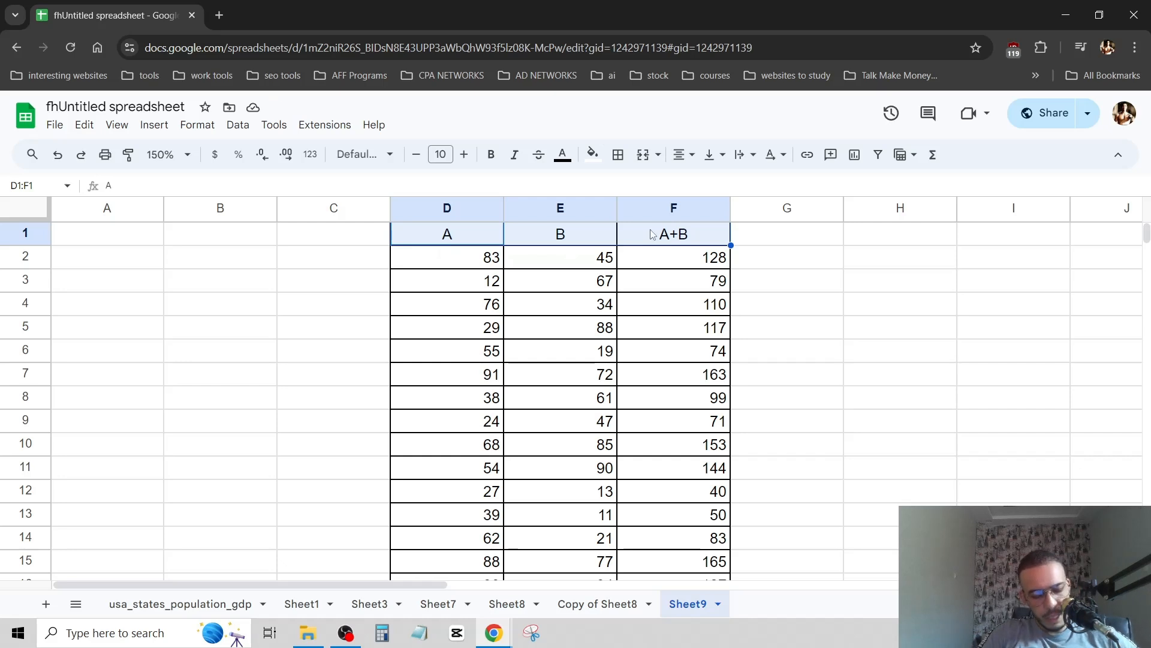
left_click(237, 124)
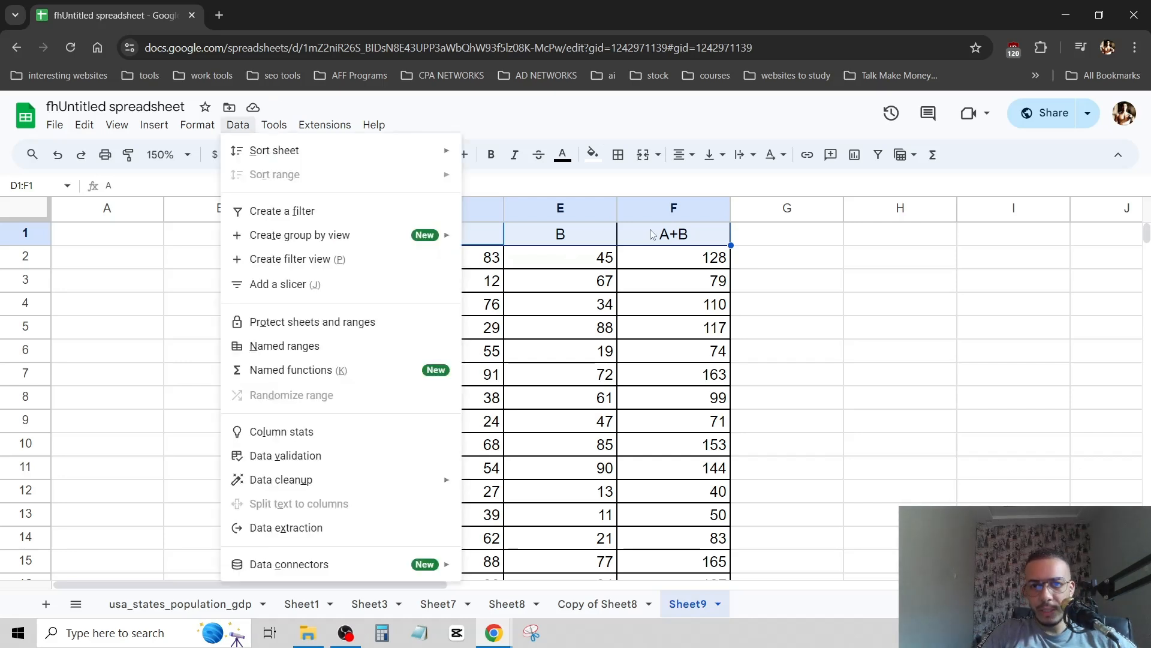
left_click(282, 211)
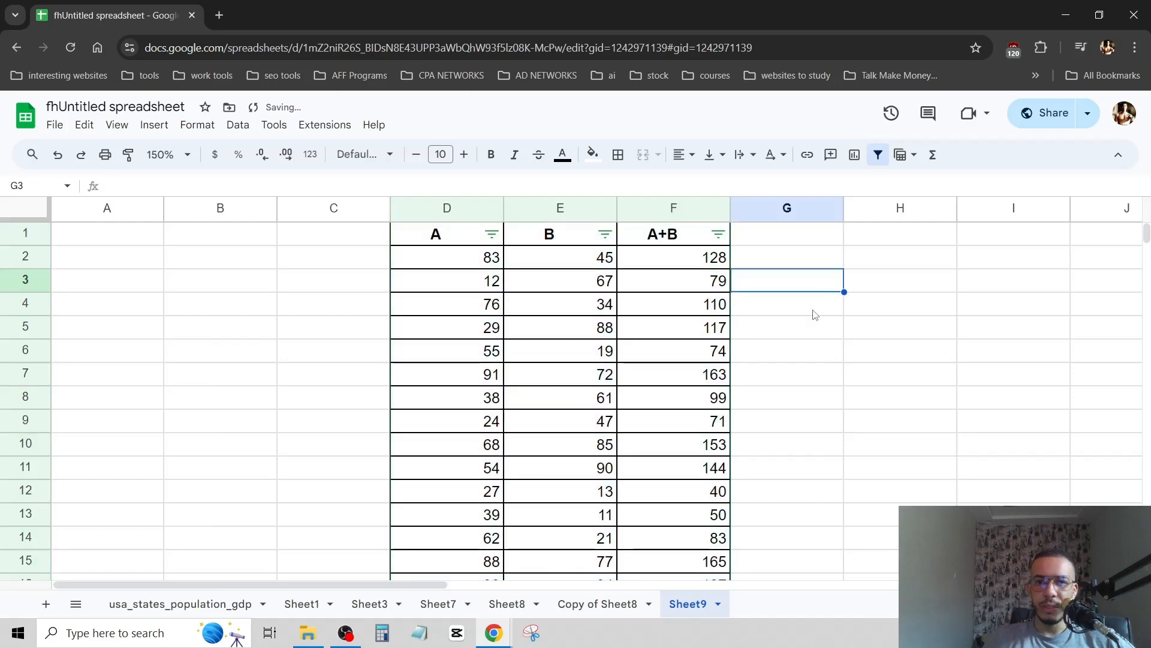
mouse_move(786, 377)
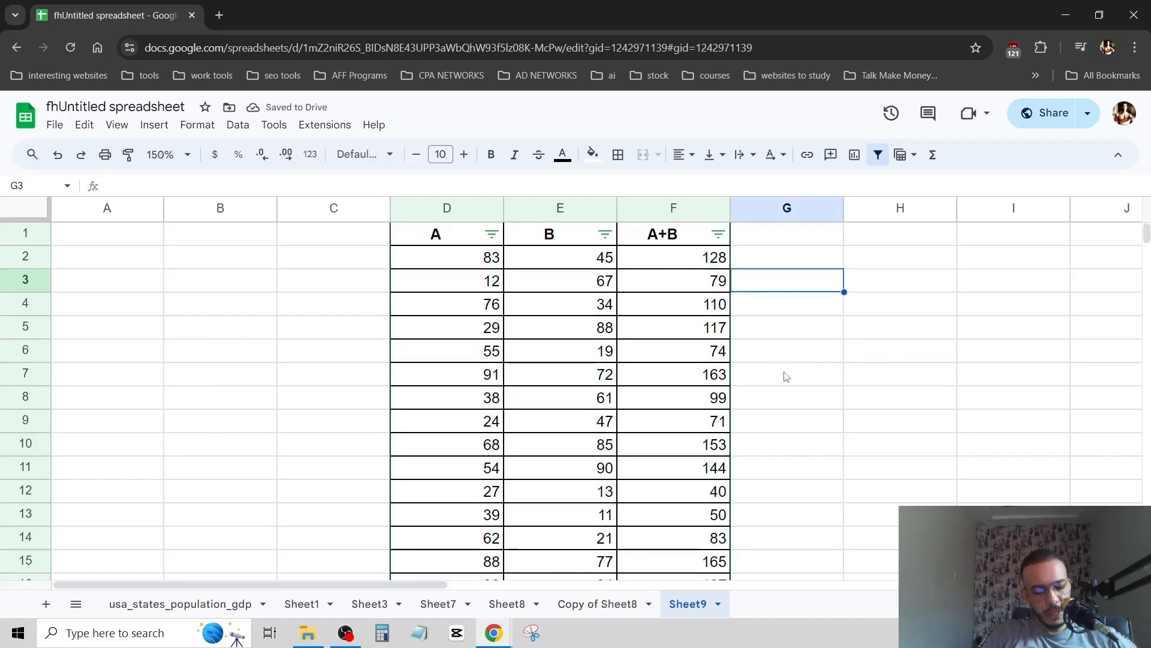
- Click back on the A, B, A+B header row to turn its filter off
left_click(435, 233)
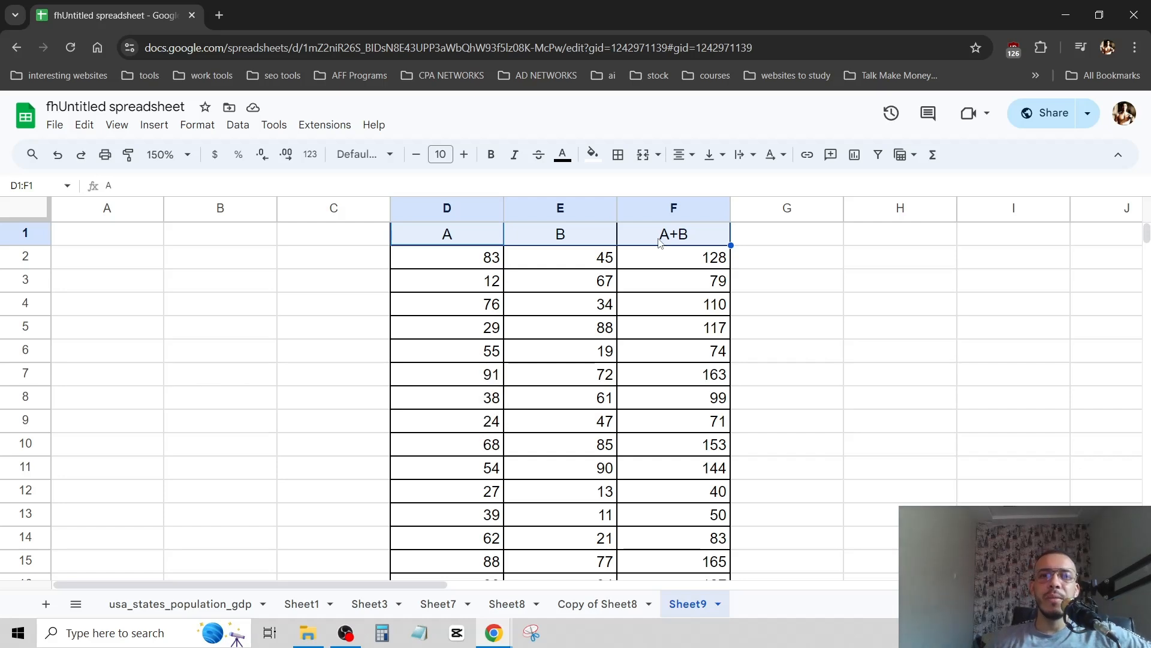
mouse_move(1008, 319)
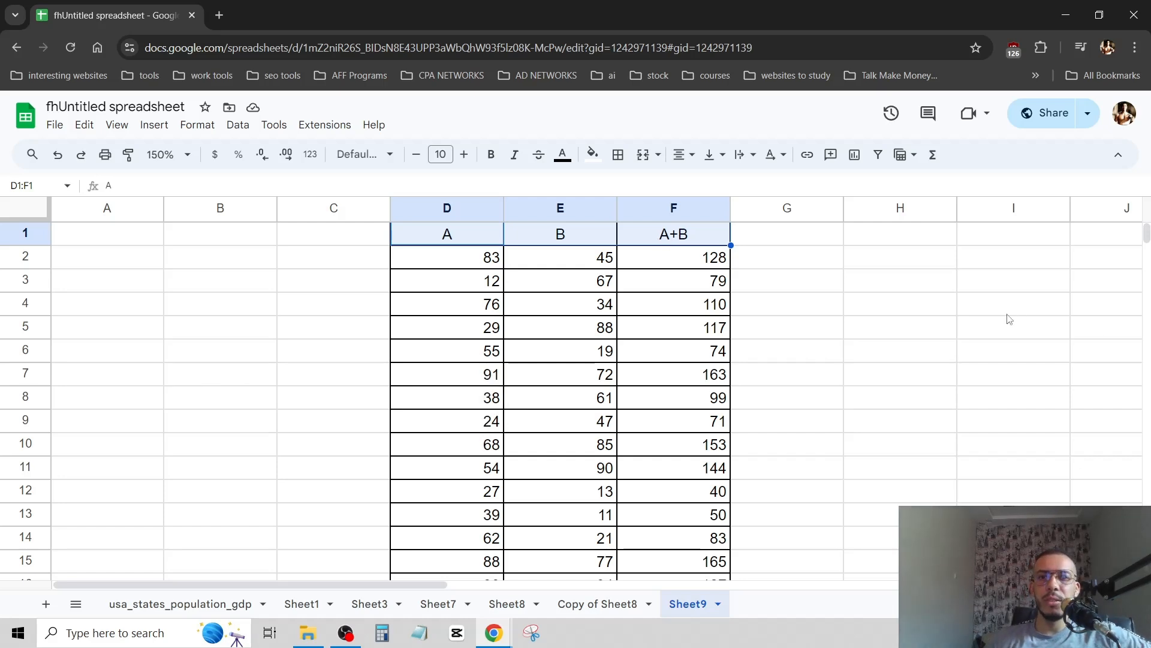